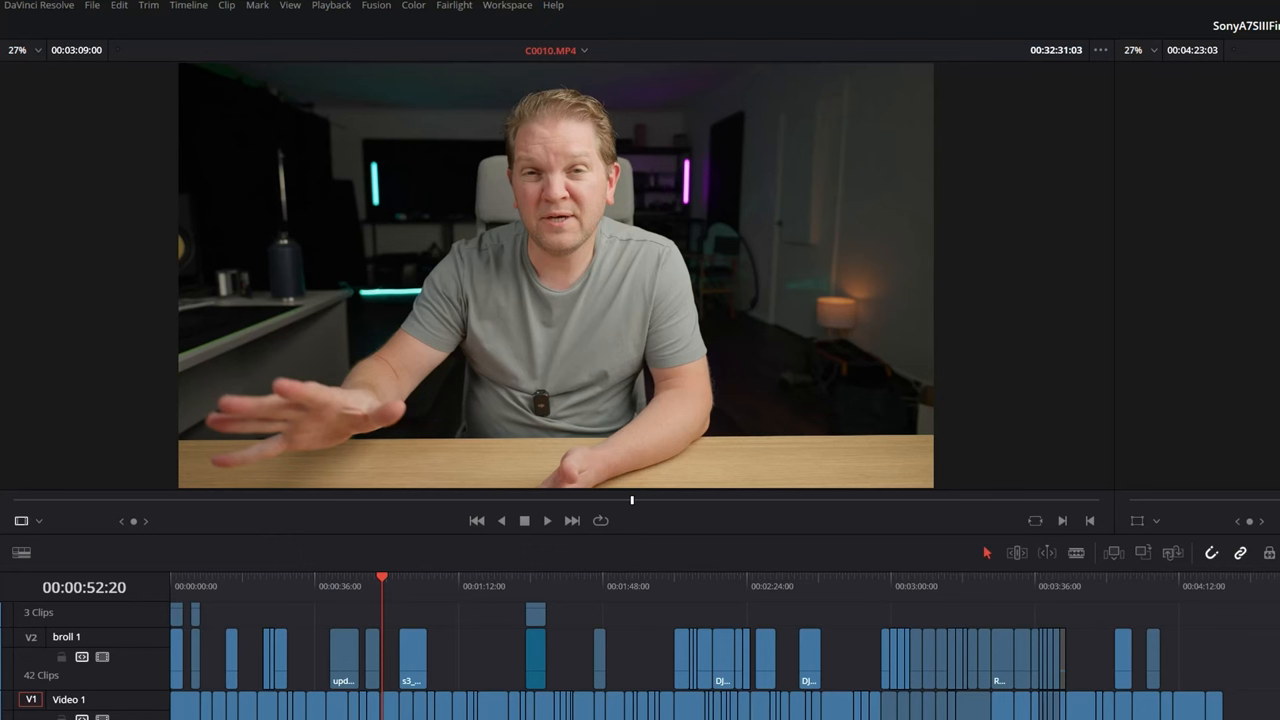
- Bring up the Workspace layout options with dual screen and full screen settings
click(507, 6)
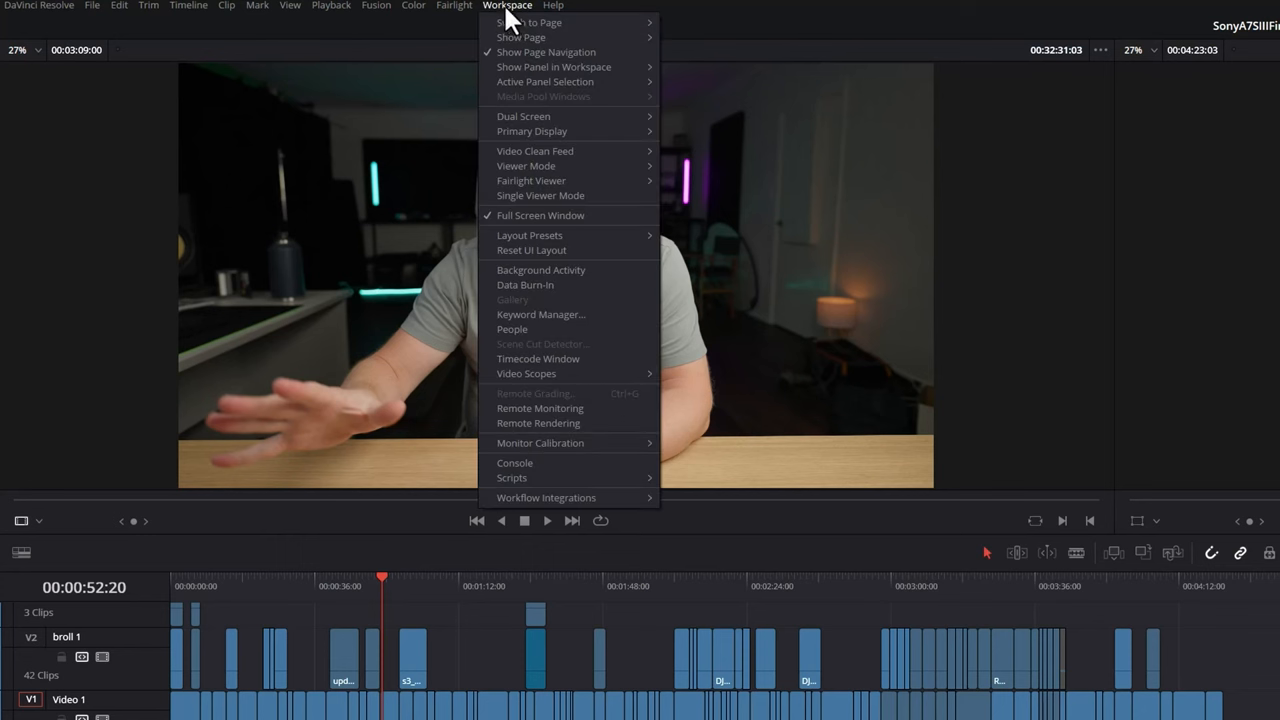